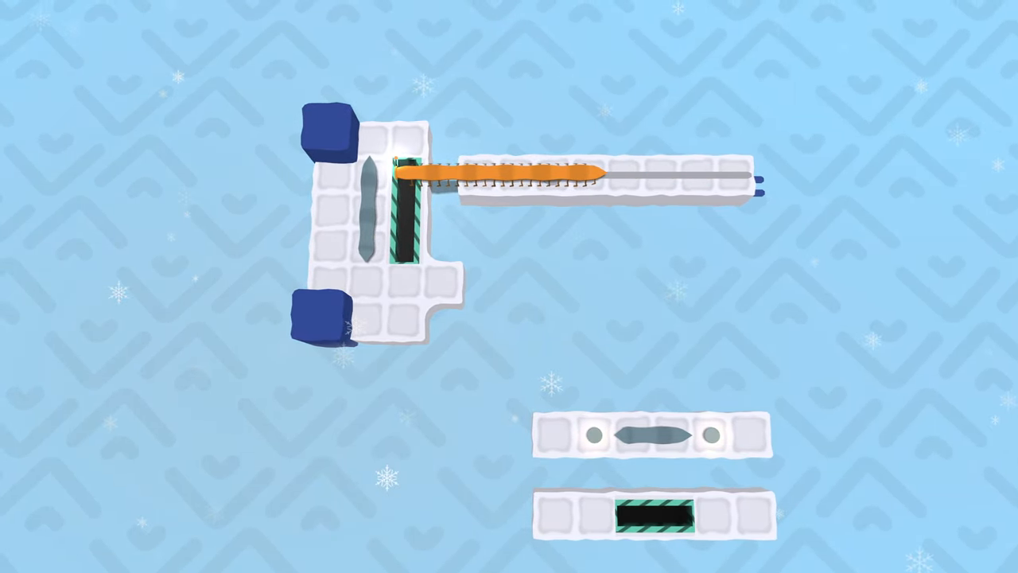
Leave the fence level with Escape, bringing up the larger board with the green snake
{"action": "key", "text": "Escape"}
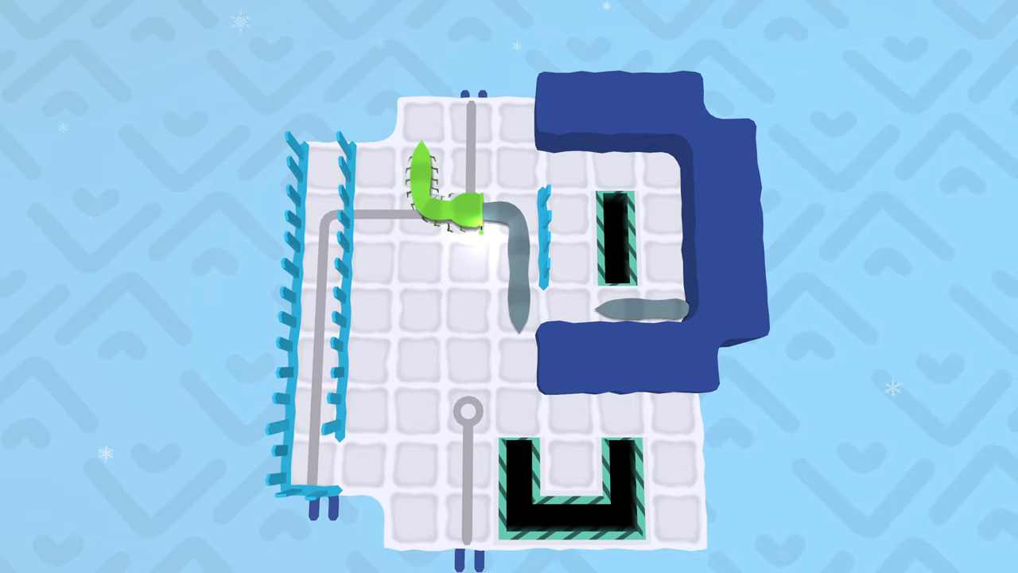
Exit the green caterpillar level with Escape, reaching the tall level with an orange caterpillar
{"action": "key", "text": "Escape"}
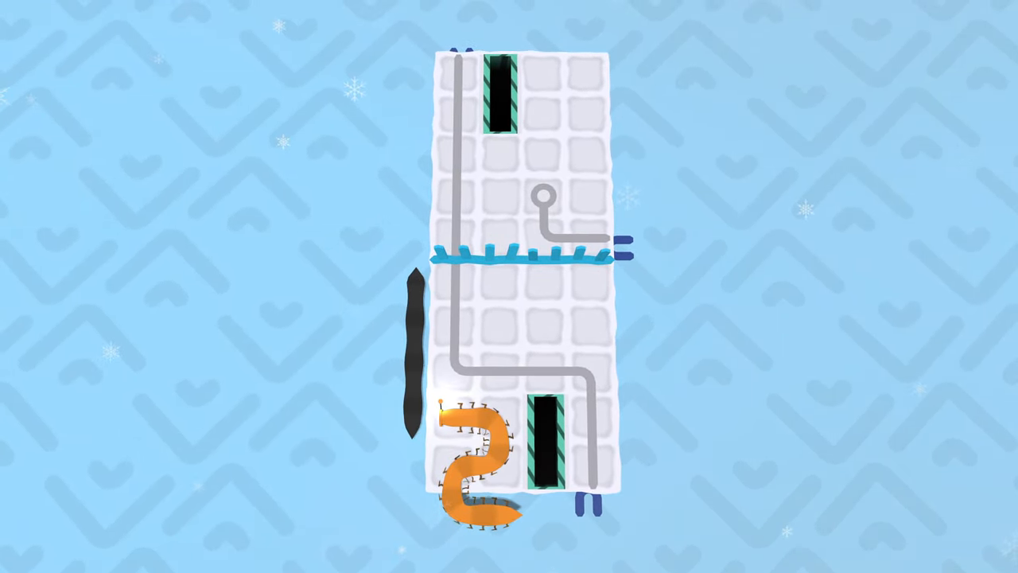
Pause the tall snowy level to show continue, options, restart, gain insight and exit stage
{"action": "key", "text": "Escape"}
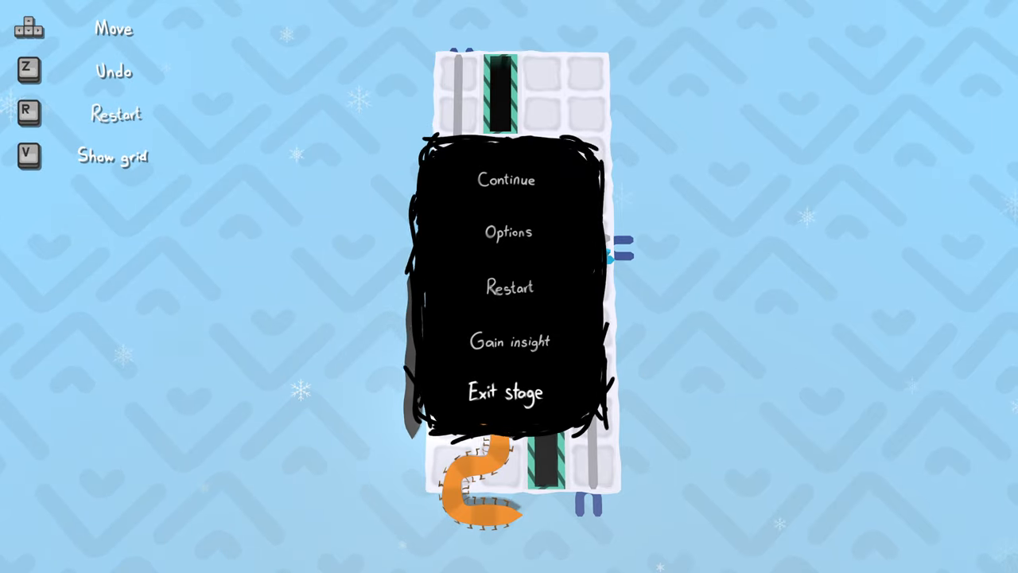
Close the pause menu, later pause again and choose Exit stage for the overworld map
{"action": "left_click", "coordinate": [507, 180]}
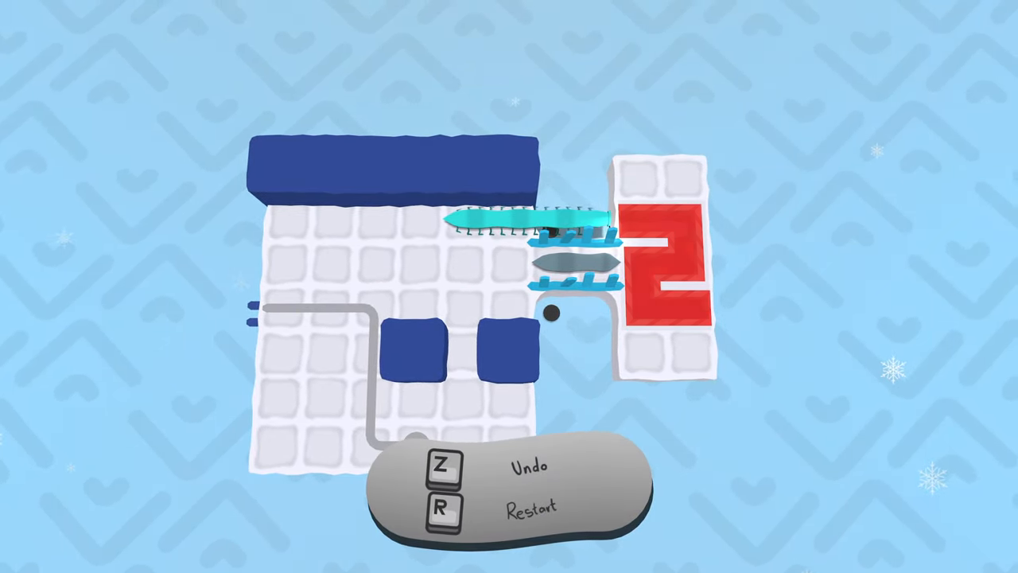
{"action": "key", "text": "Escape"}
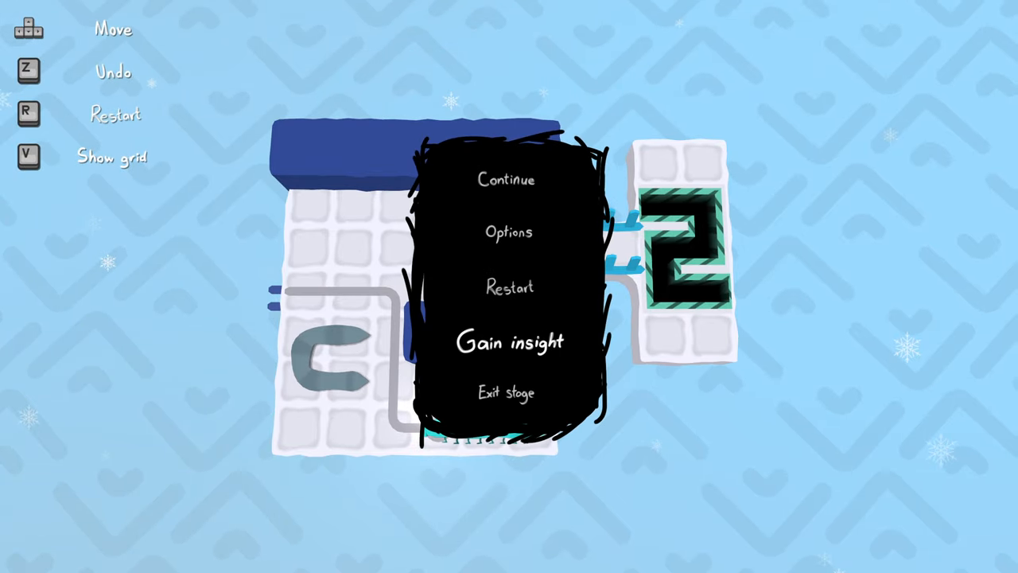
{"action": "left_click", "coordinate": [506, 179]}
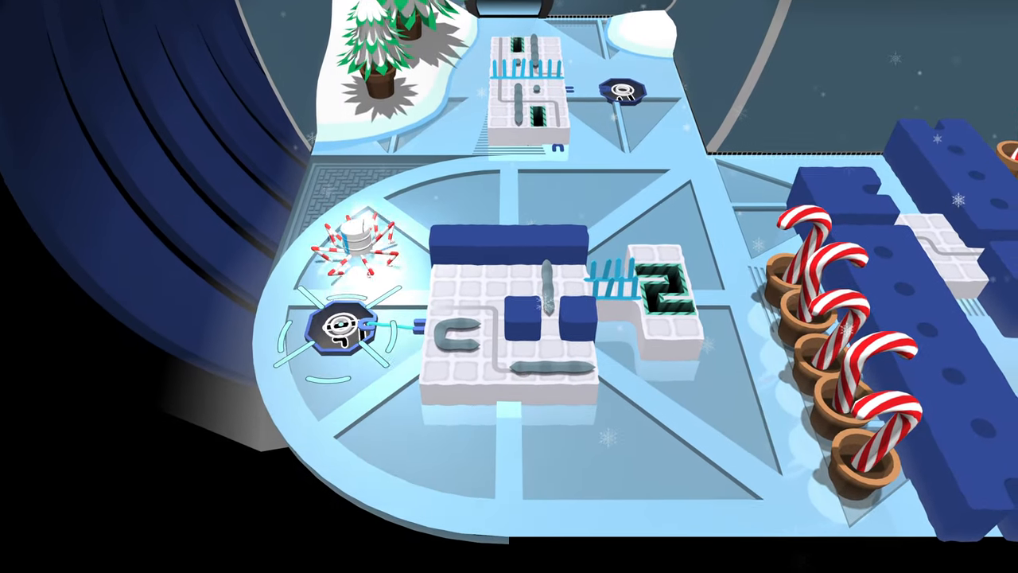